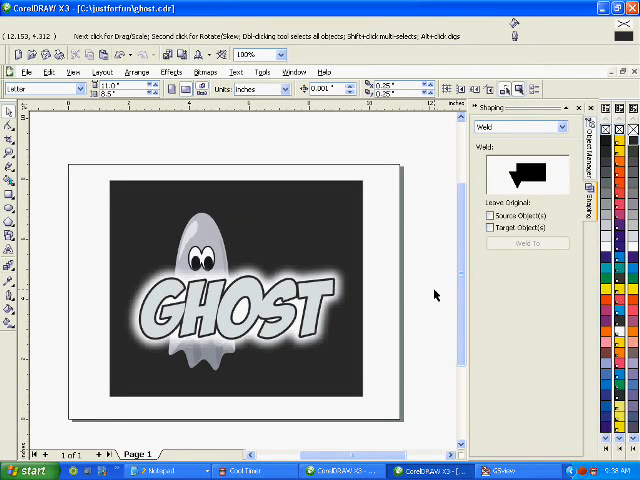
pyautogui.moveTo(409, 283)
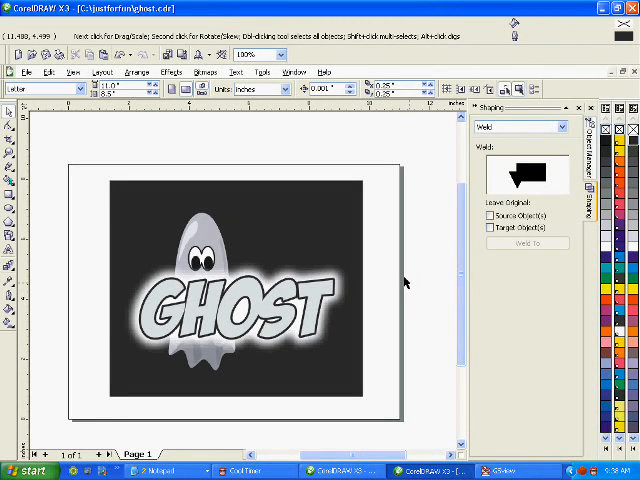
pyautogui.moveTo(390, 230)
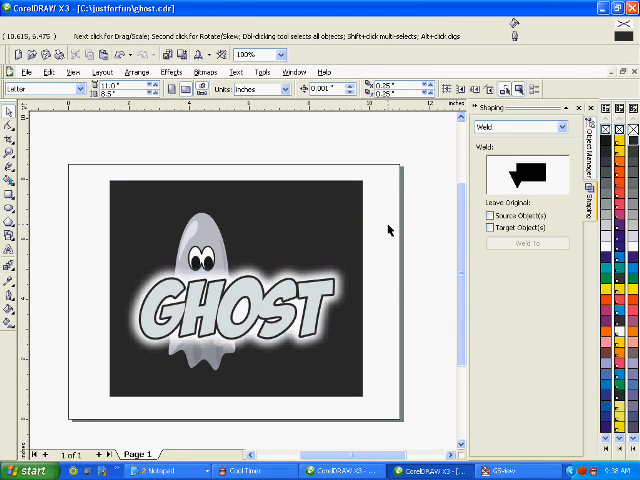
pyautogui.moveTo(408, 253)
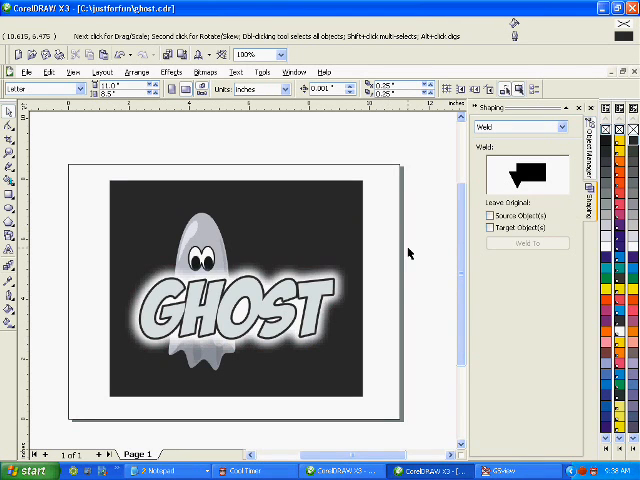
pyautogui.moveTo(357, 163)
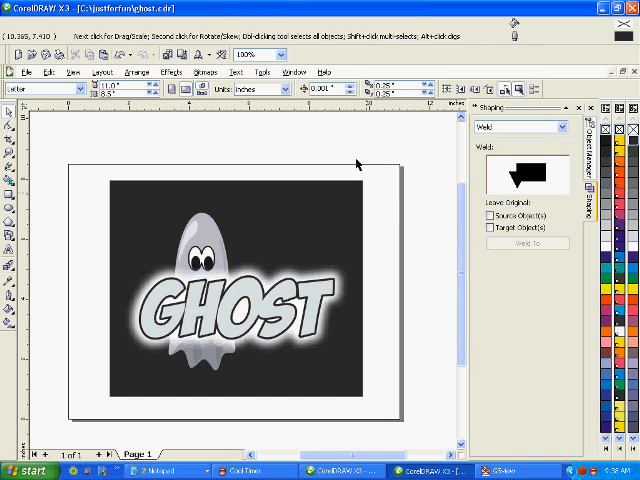
pyautogui.moveTo(331, 195)
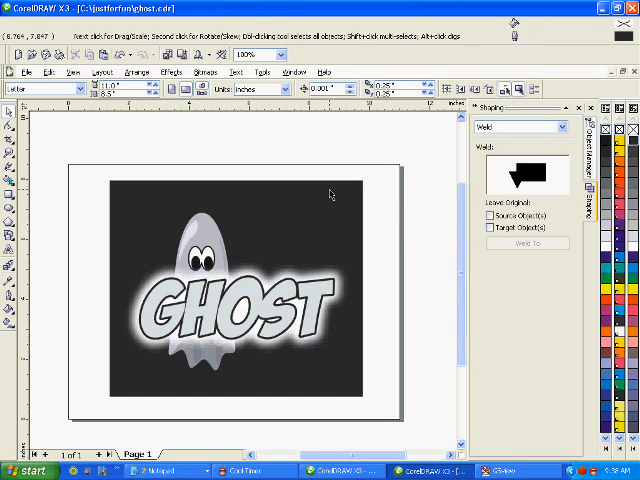
pyautogui.moveTo(156, 156)
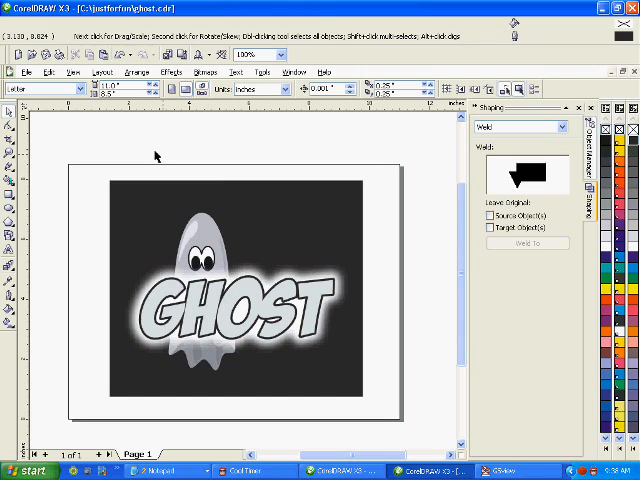
pyautogui.moveTo(130, 172)
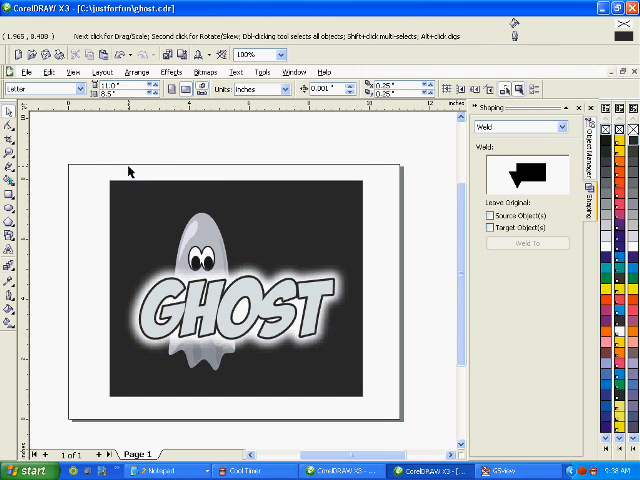
pyautogui.moveTo(170, 227)
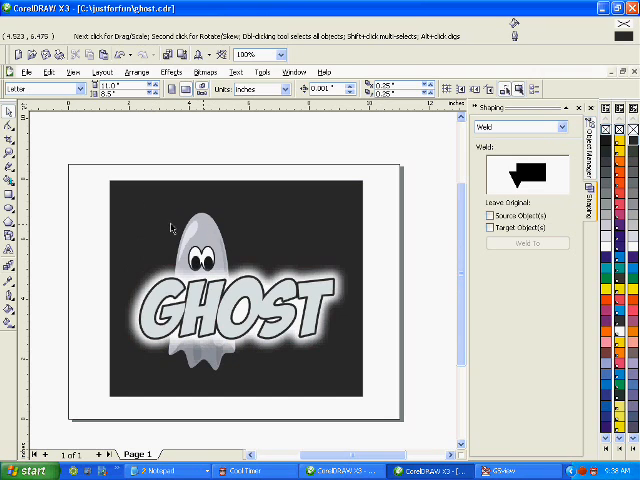
pyautogui.moveTo(168, 258)
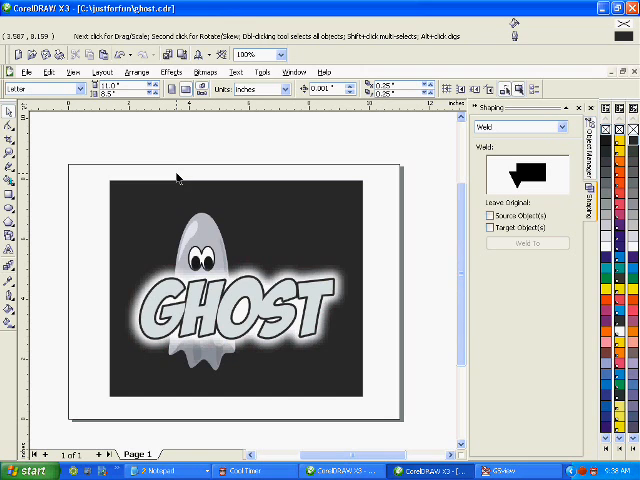
pyautogui.moveTo(114, 170)
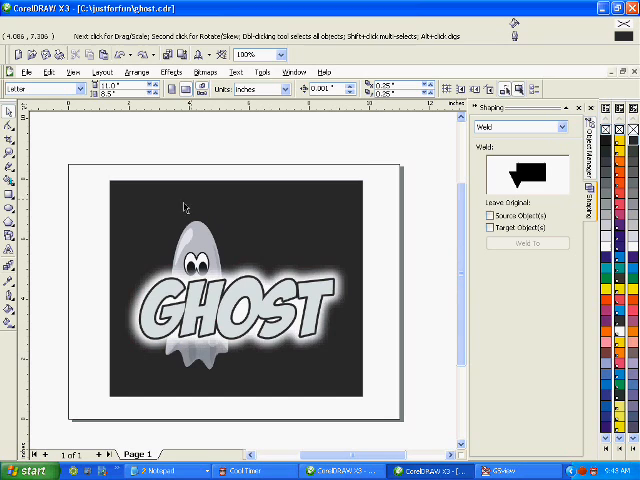
# - Marquee-select all ghost objects and convert them to a 300 dpi Grayscale (8-bit) bitmap
pyautogui.click(230, 290)
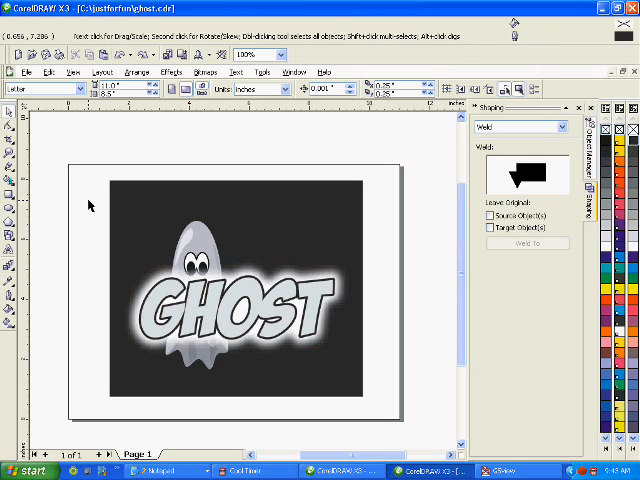
pyautogui.moveTo(165, 287)
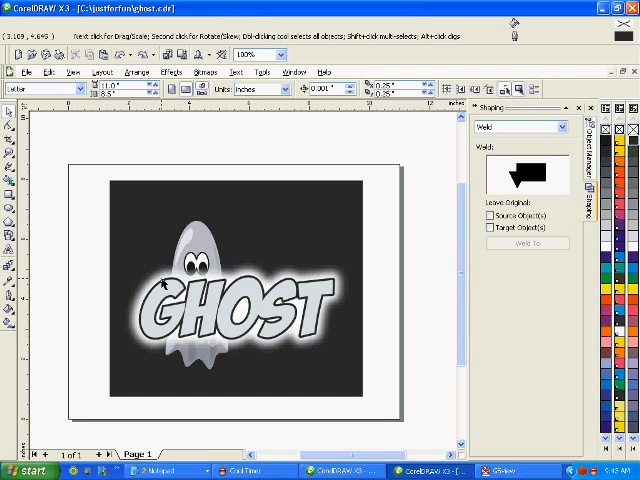
pyautogui.moveTo(160, 247)
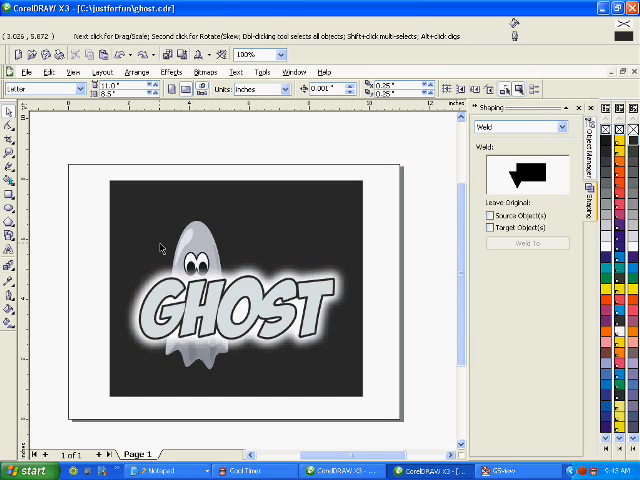
pyautogui.moveTo(112, 220)
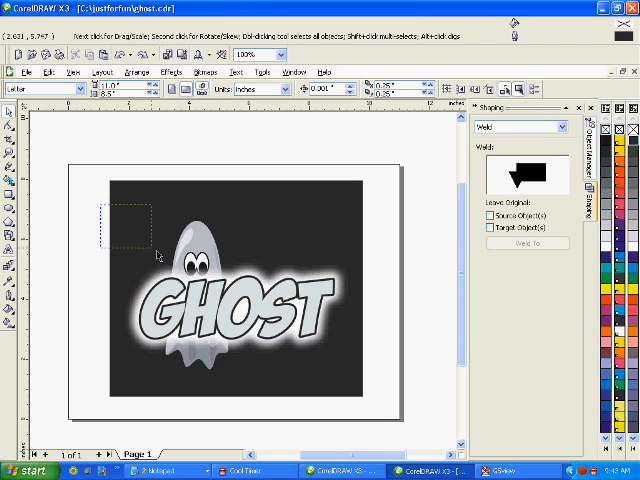
pyautogui.moveTo(158, 254); pyautogui.dragTo(335, 384)
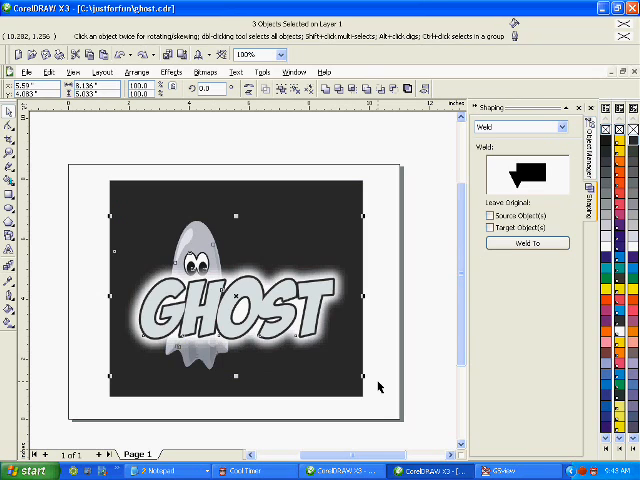
pyautogui.moveTo(240, 135)
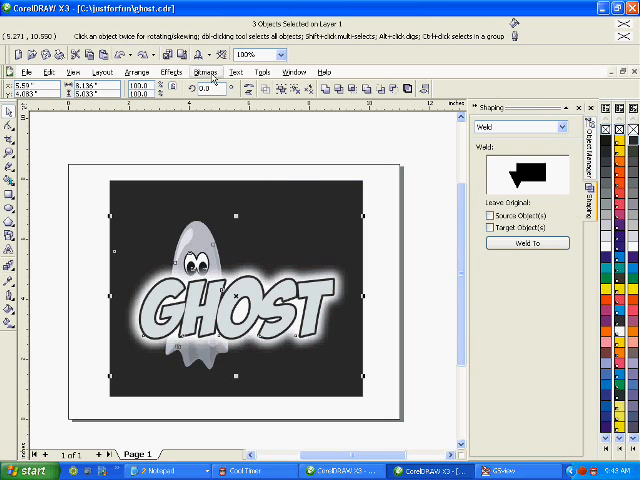
pyautogui.click(205, 71)
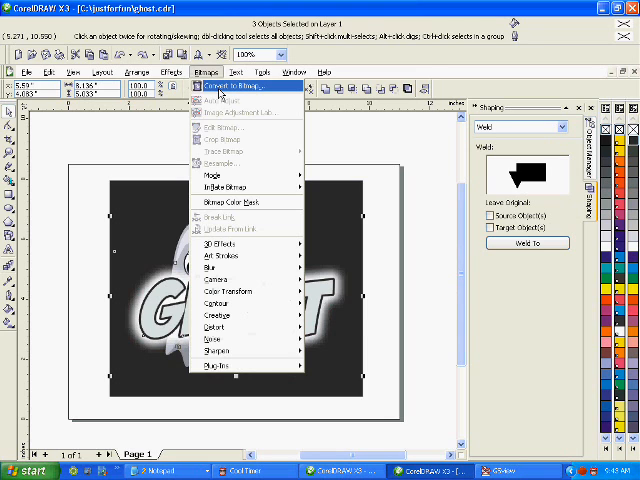
pyautogui.click(235, 86)
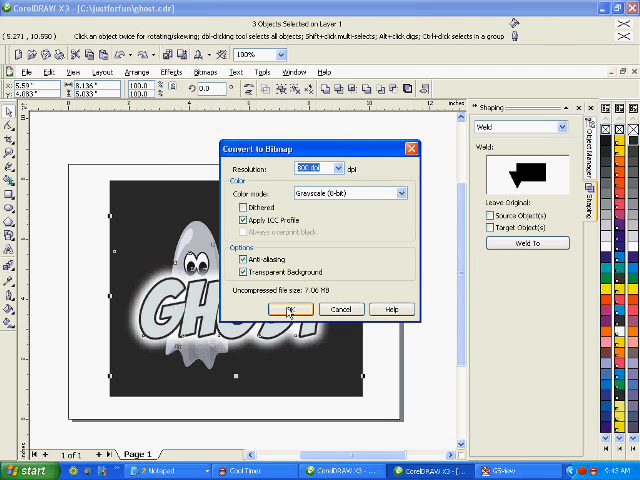
pyautogui.click(291, 308)
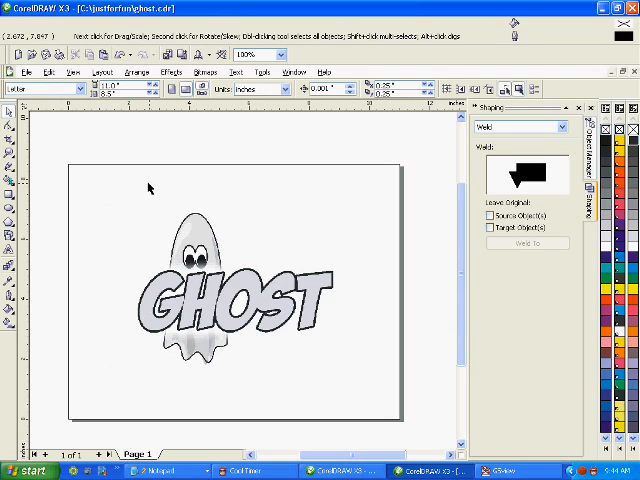
pyautogui.moveTo(342, 240)
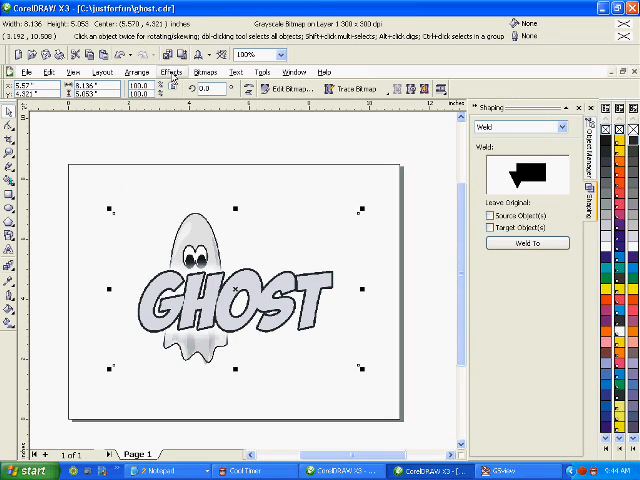
# - Open the Effects menu for the selected ghost bitmap
pyautogui.click(174, 71)
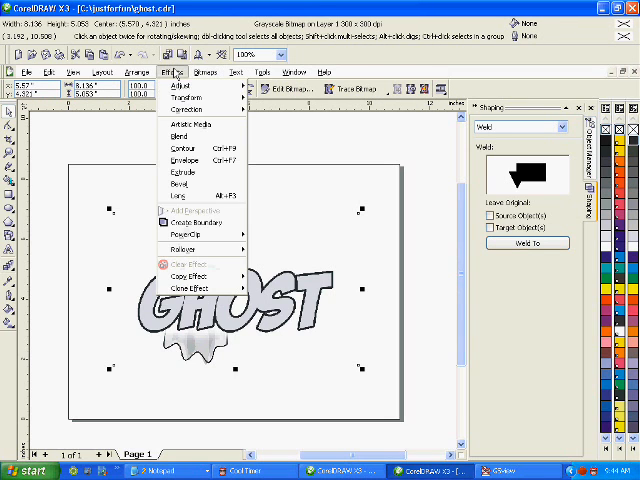
pyautogui.moveTo(180, 85)
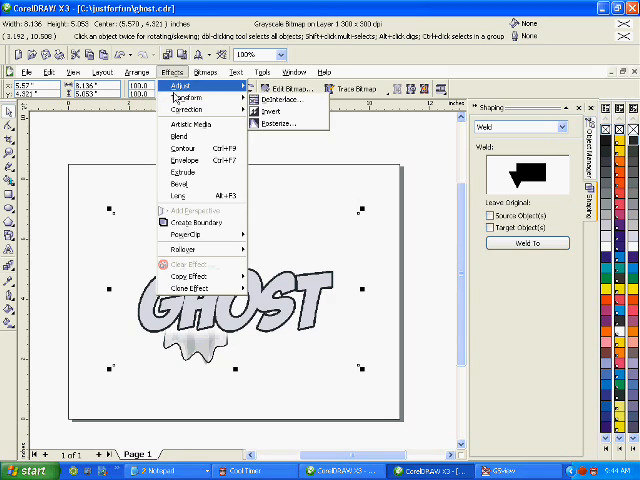
pyautogui.moveTo(195, 96)
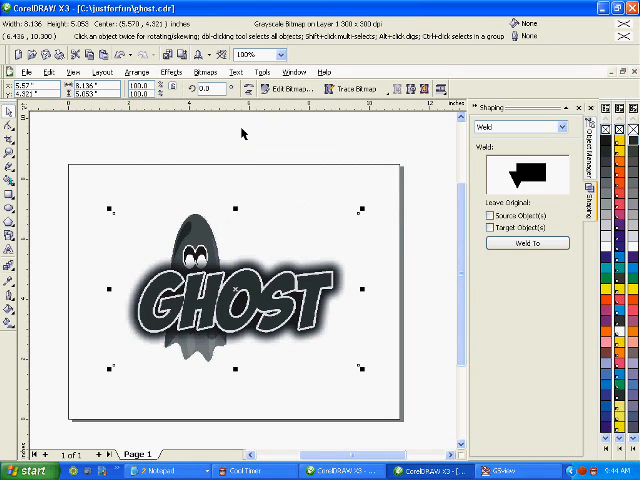
pyautogui.moveTo(198, 148)
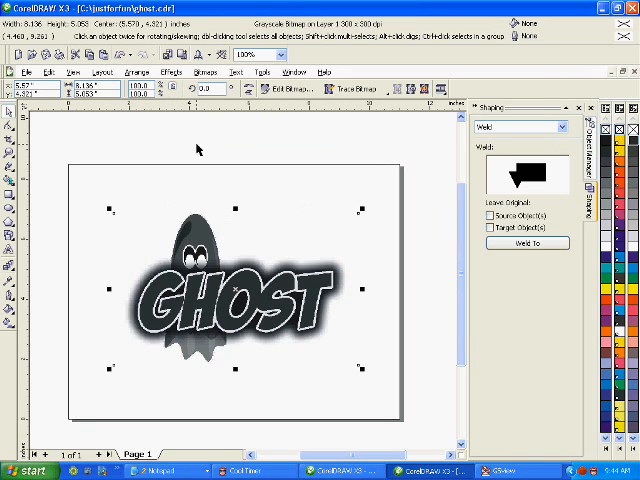
pyautogui.moveTo(200, 137)
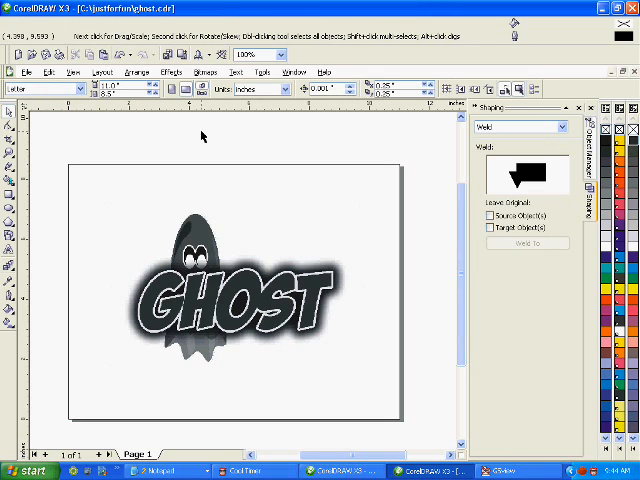
pyautogui.moveTo(224, 218)
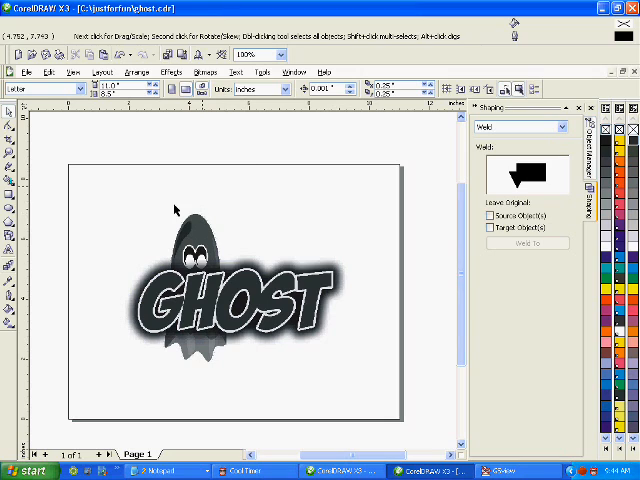
pyautogui.moveTo(175, 174)
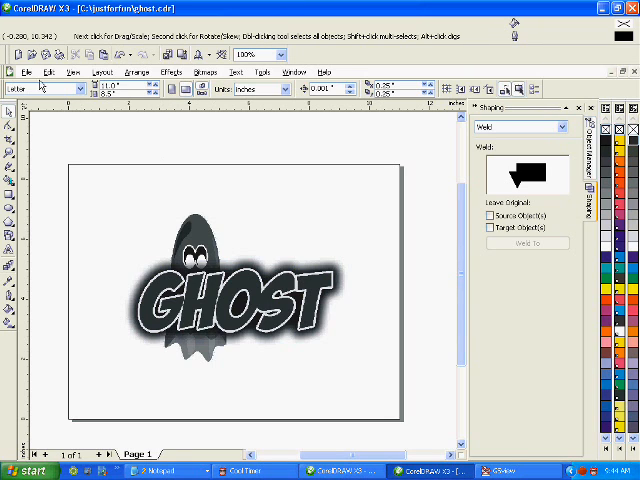
# - Start printing and choose Device Independent PostScript File as the print destination
pyautogui.click(13, 71)
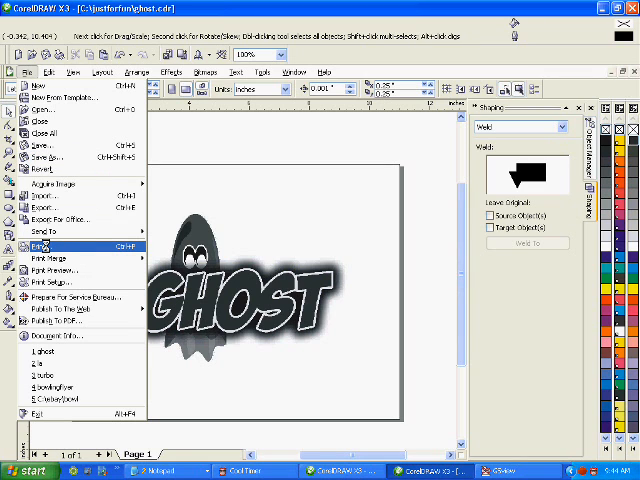
pyautogui.click(37, 245)
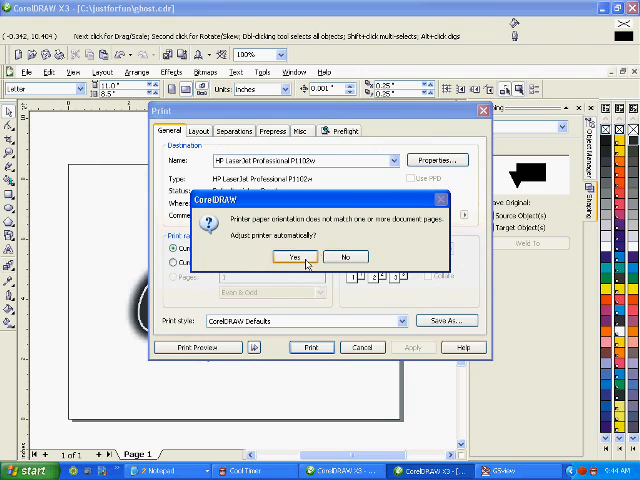
pyautogui.click(291, 257)
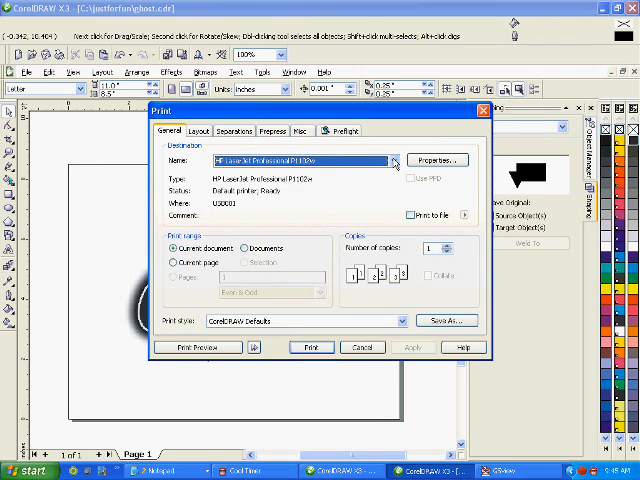
pyautogui.click(390, 160)
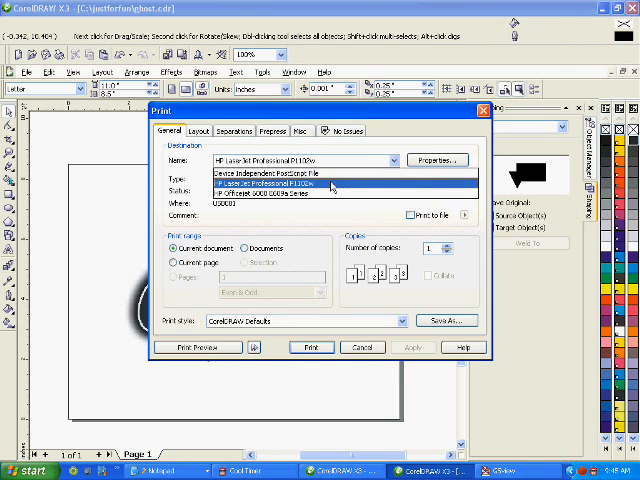
pyautogui.click(280, 176)
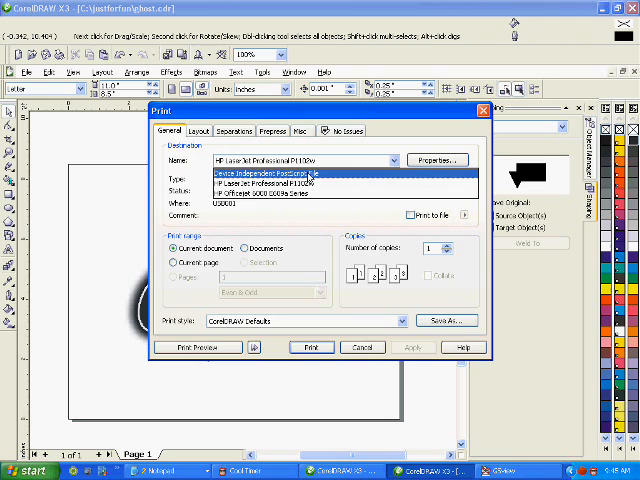
pyautogui.click(270, 175)
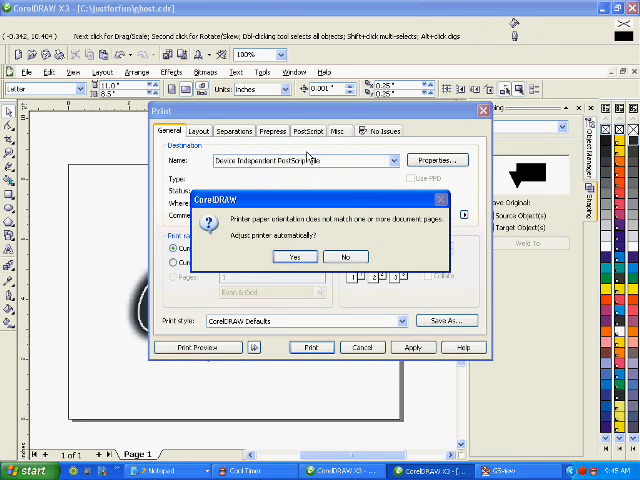
pyautogui.moveTo(307, 257)
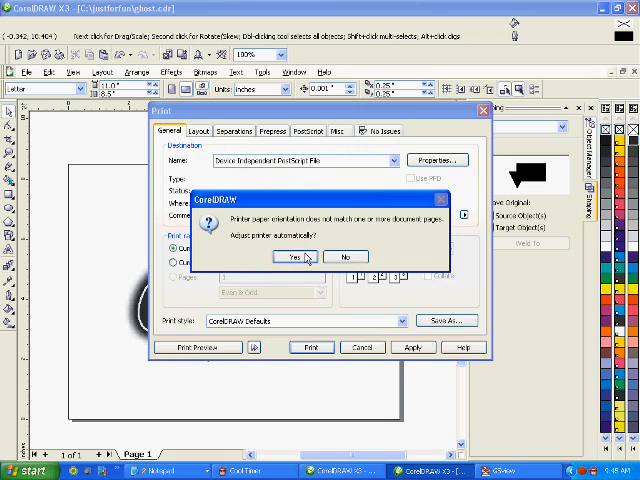
# - Accept automatic orientation adjustment and keep letter paper in the device properties
pyautogui.click(294, 256)
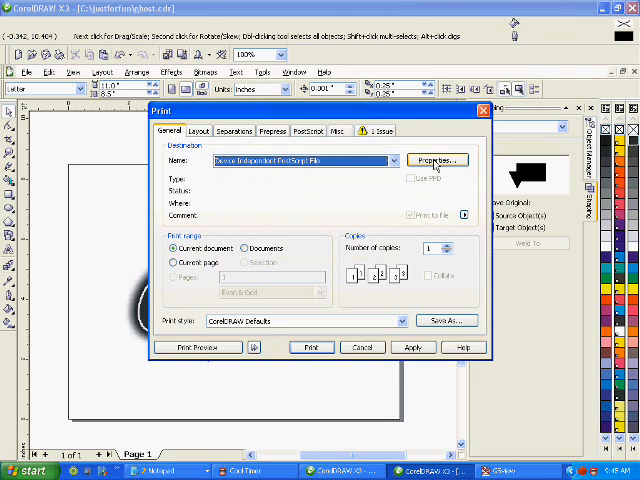
pyautogui.click(436, 159)
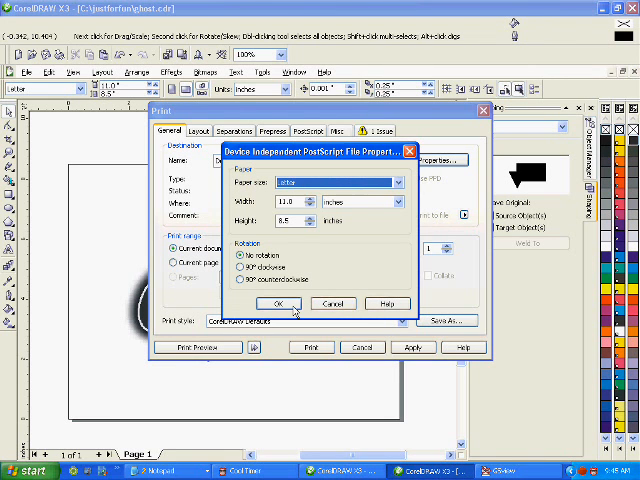
pyautogui.click(280, 303)
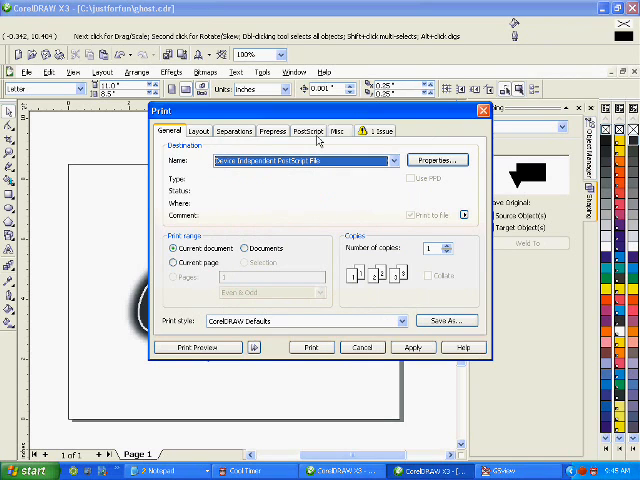
pyautogui.click(305, 130)
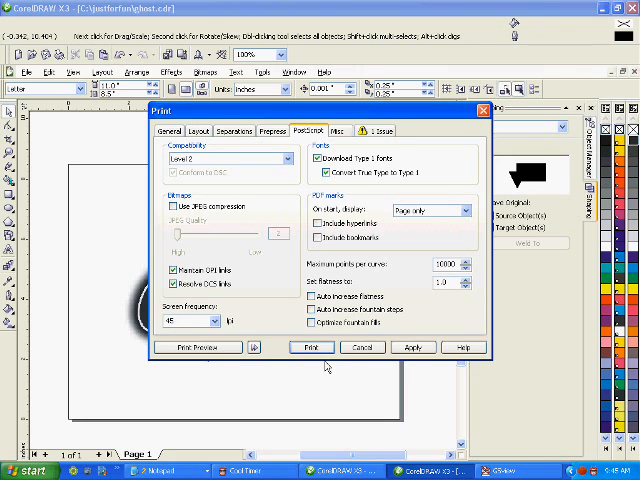
pyautogui.moveTo(259, 184)
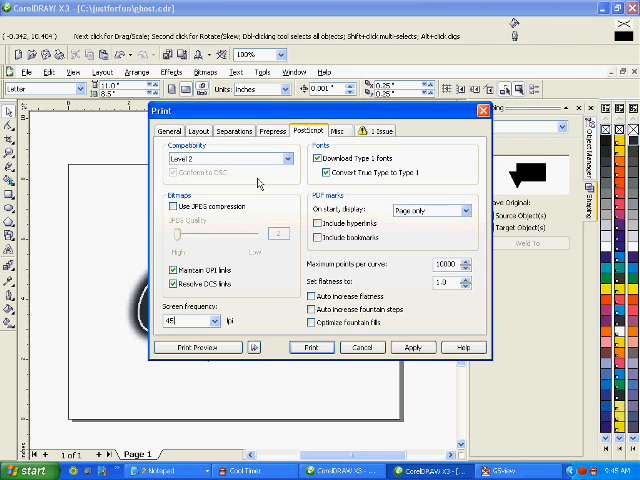
# - Set the screen frequency to 45 lpi and move to the Prepress options
pyautogui.click(261, 131)
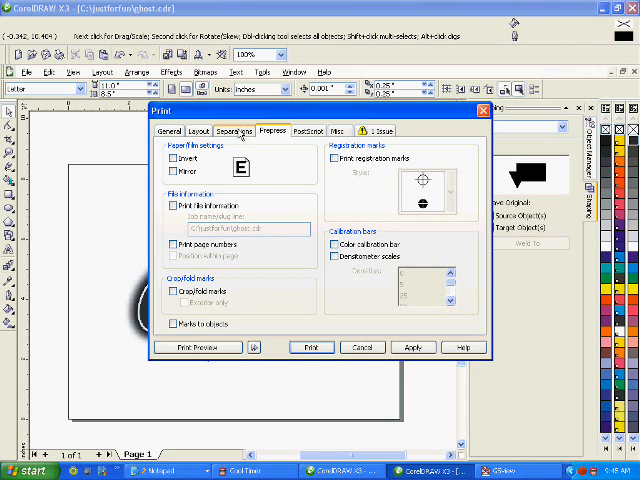
# - Show the Separations options with Print separations on and only Black enabled
pyautogui.click(234, 131)
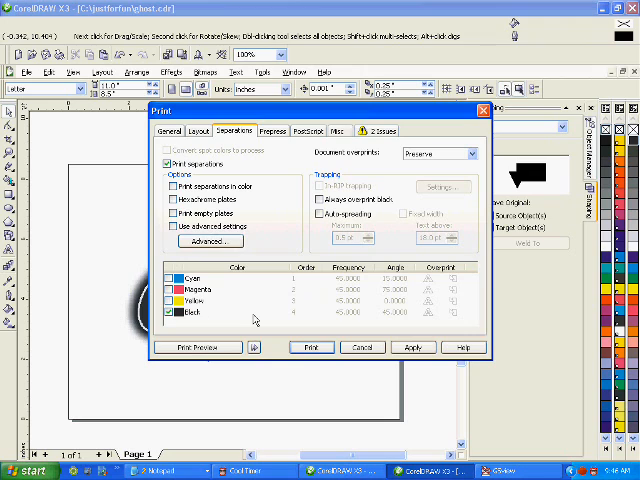
pyautogui.moveTo(238, 310)
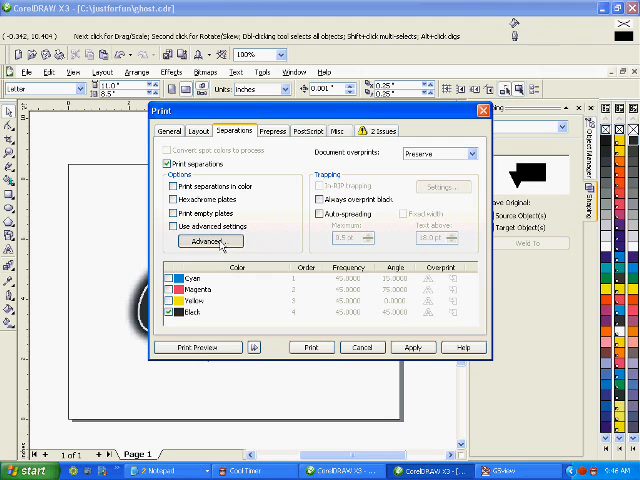
# - Give the Black plate a 22.5° screen angle with Round halftone dots
pyautogui.click(209, 241)
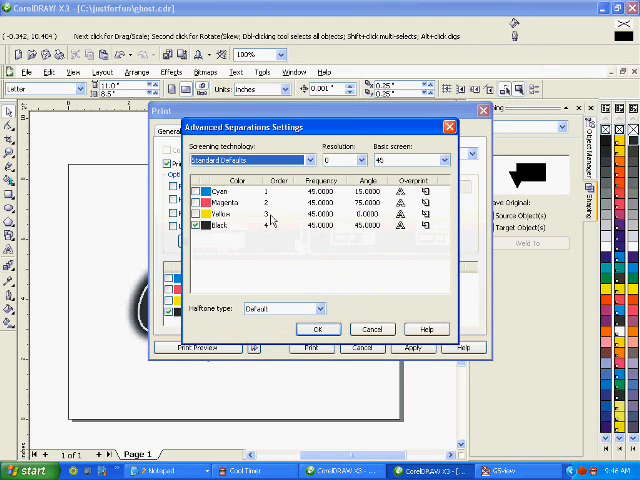
pyautogui.moveTo(320, 228)
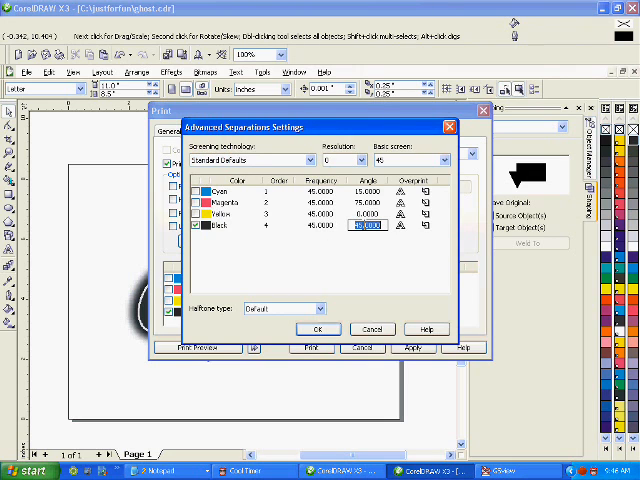
pyautogui.write('22.5')
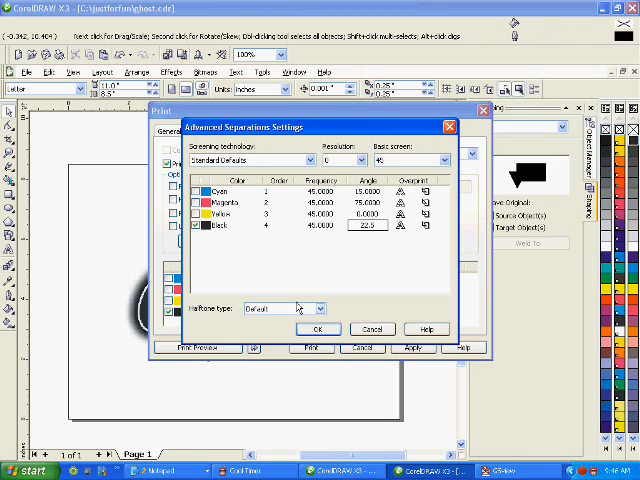
pyautogui.click(318, 308)
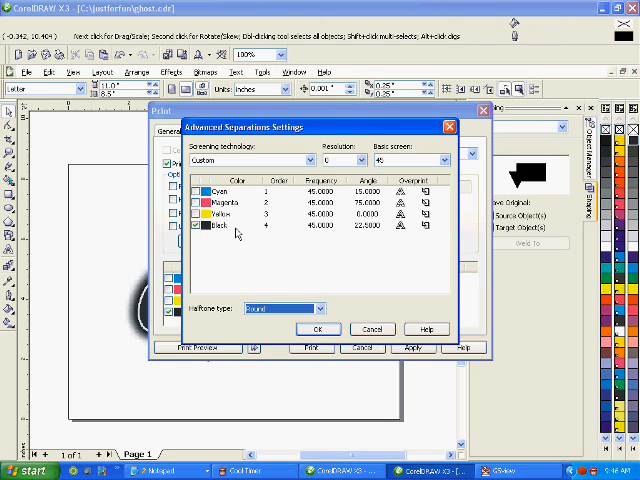
pyautogui.moveTo(330, 232)
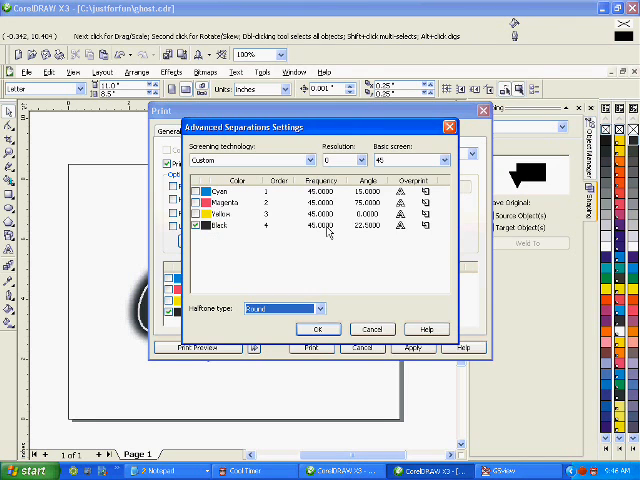
pyautogui.moveTo(346, 300)
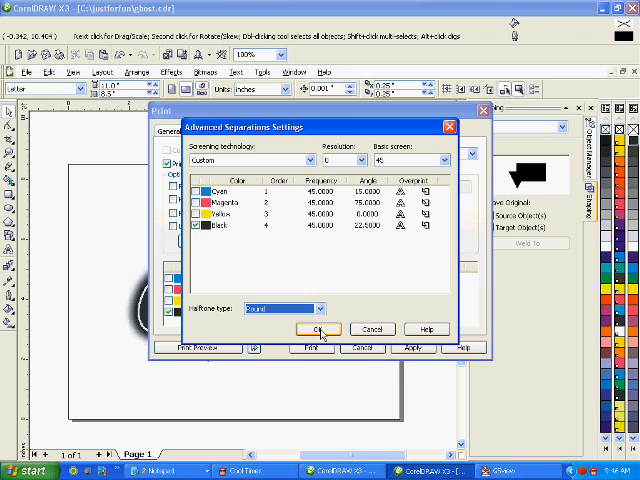
pyautogui.click(319, 329)
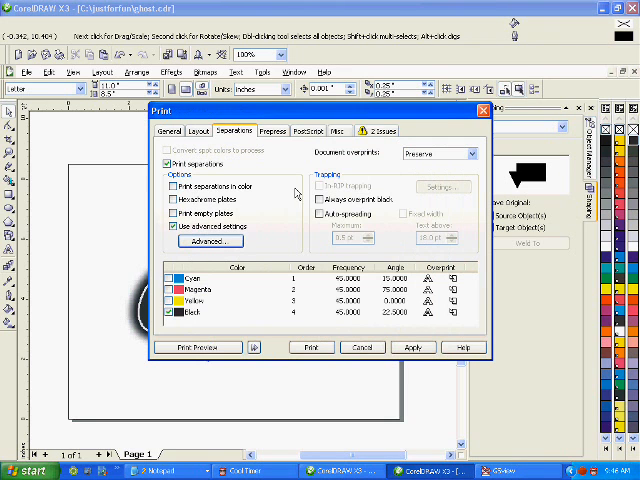
# - Clear registration marks, calibration bar, densitometer scales, crop marks and file info, then print to file
pyautogui.click(271, 131)
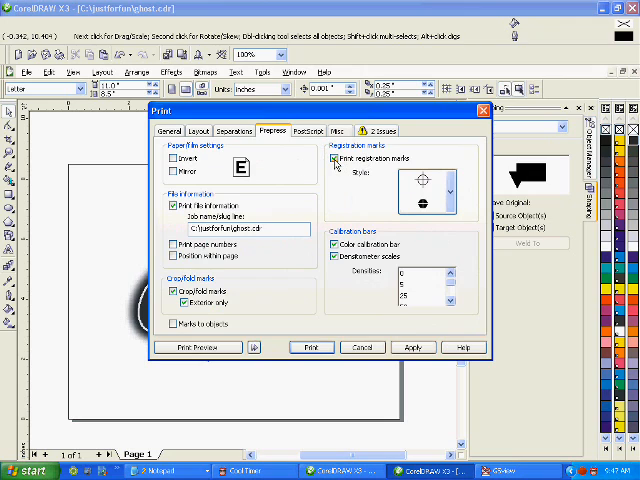
pyautogui.click(333, 158)
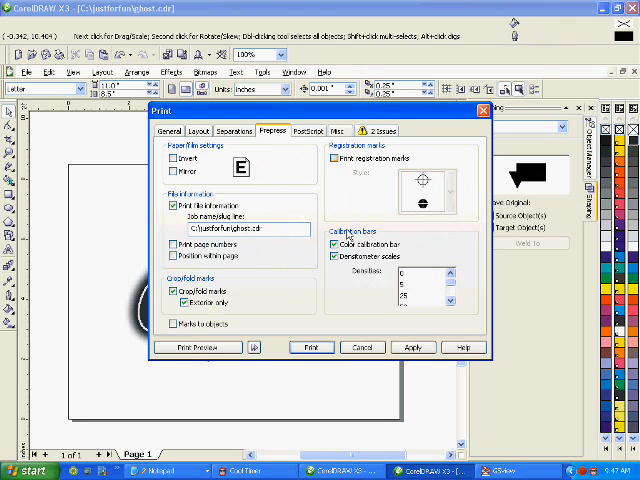
pyautogui.click(330, 247)
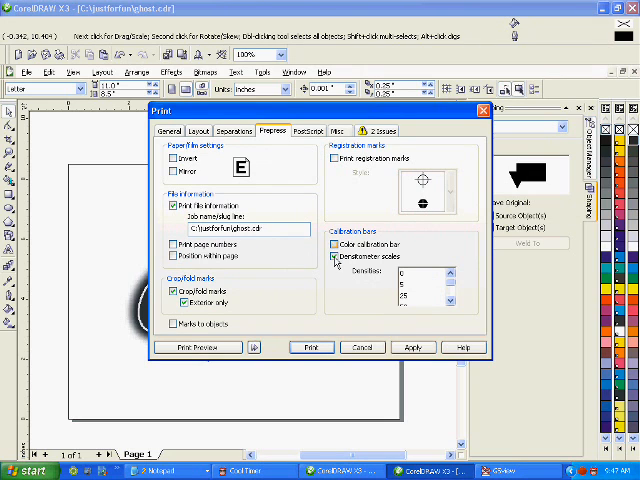
pyautogui.click(333, 258)
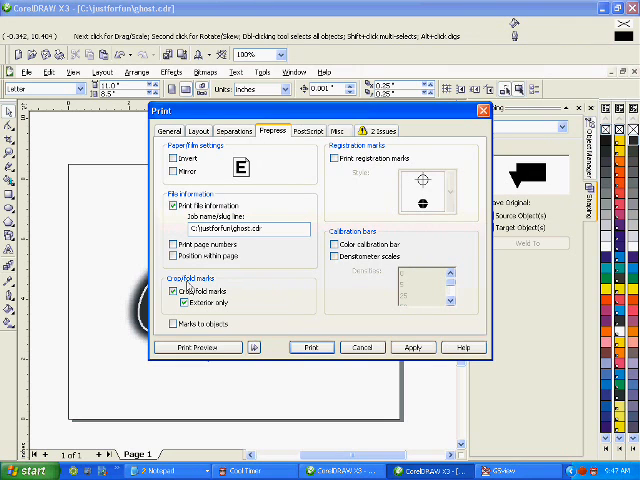
pyautogui.click(177, 289)
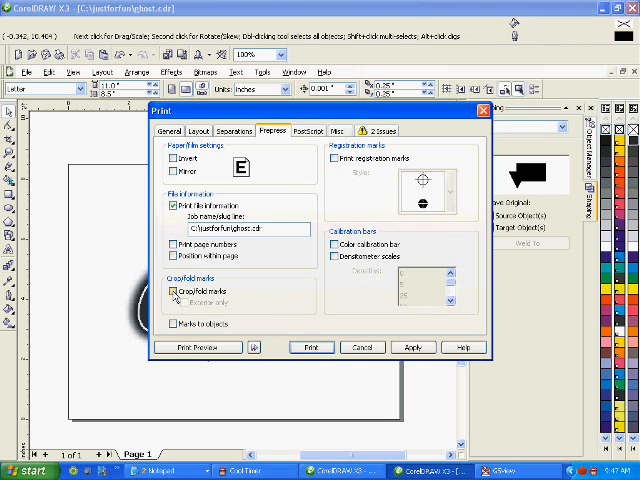
pyautogui.click(171, 207)
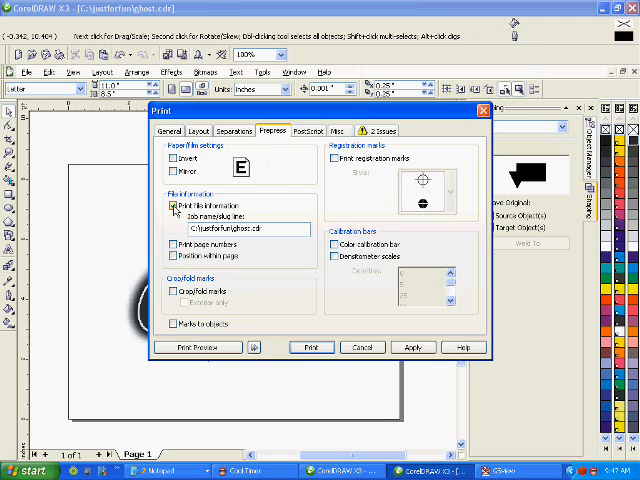
pyautogui.click(171, 206)
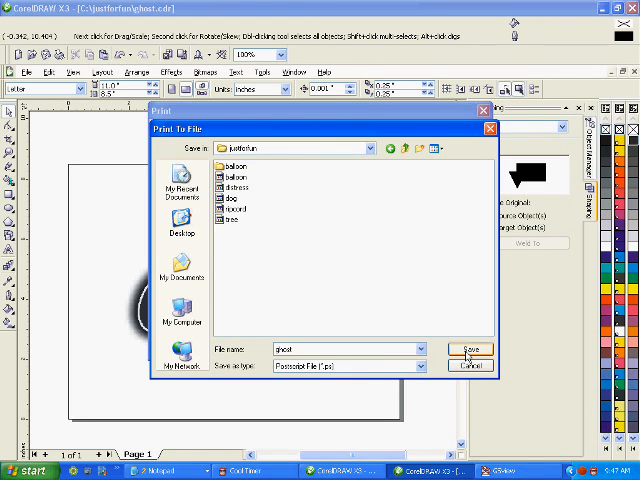
# - Save the PostScript file as ghost and switch to GSview's Open dialog
pyautogui.click(469, 349)
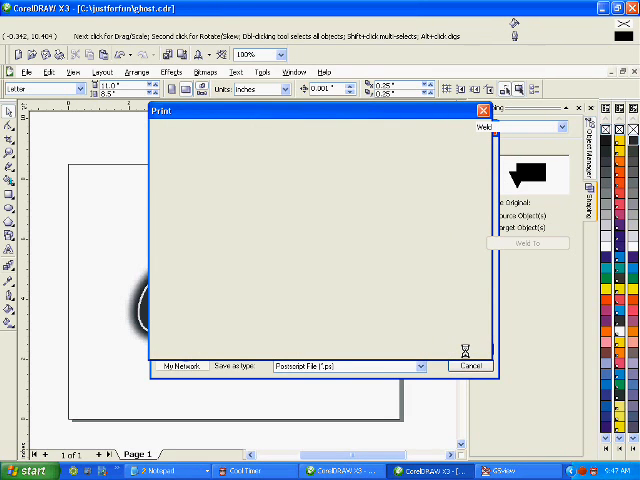
pyautogui.click(468, 366)
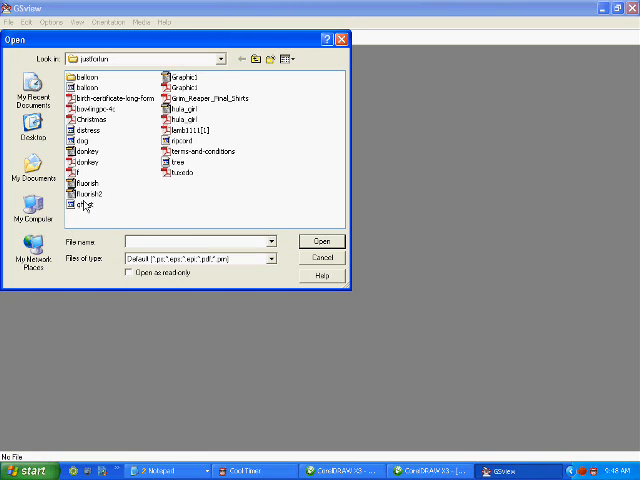
# - Select the ghost file in GSview's Open dialog and open it
pyautogui.click(83, 205)
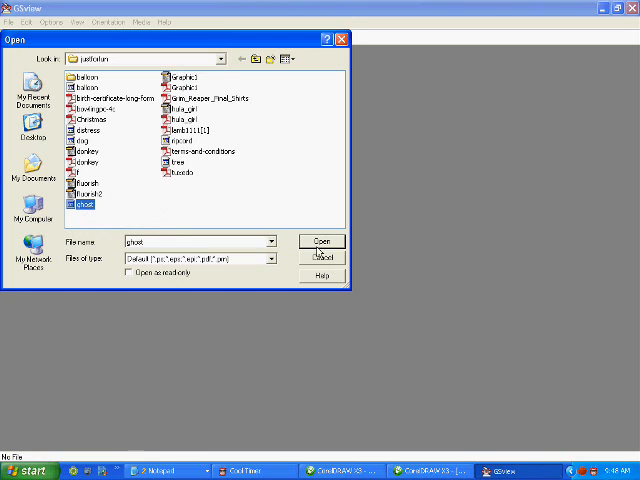
pyautogui.click(321, 241)
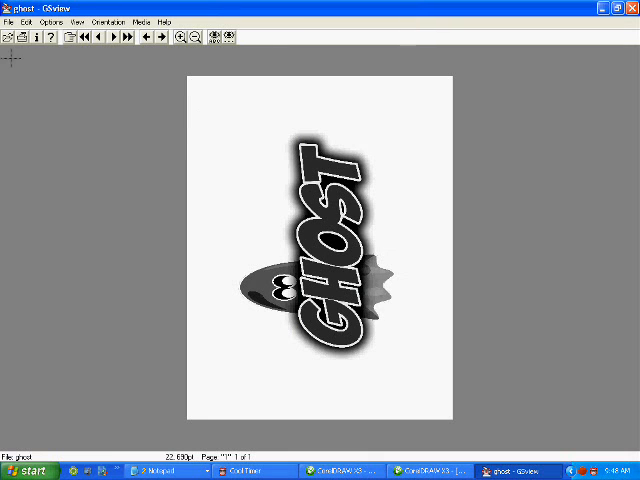
# - Open GSview's Print dialog from the File menu for the ghost page
pyautogui.click(10, 18)
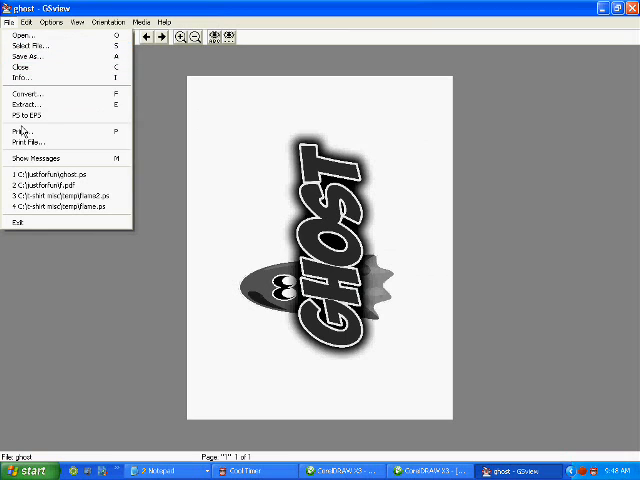
pyautogui.click(24, 129)
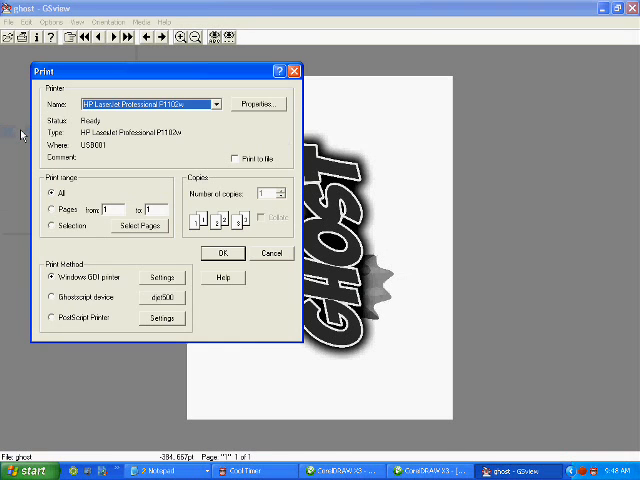